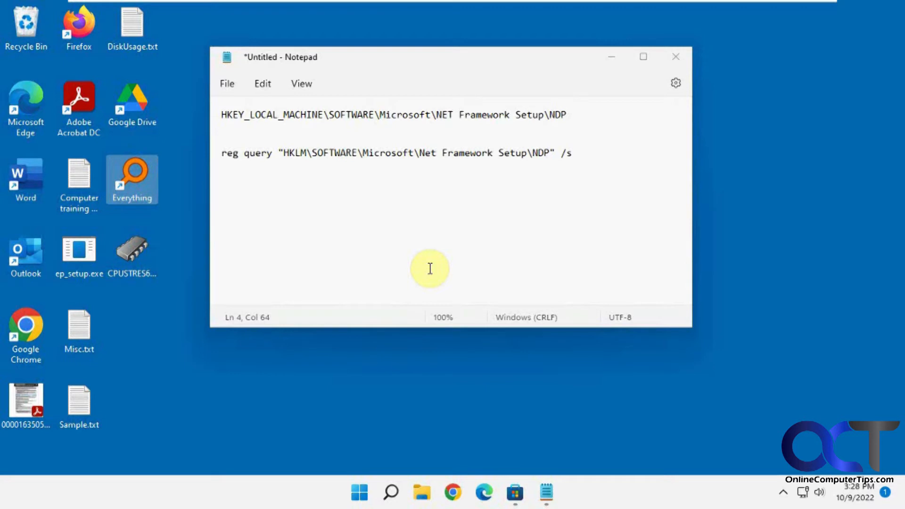
mouse_move(654, 153)
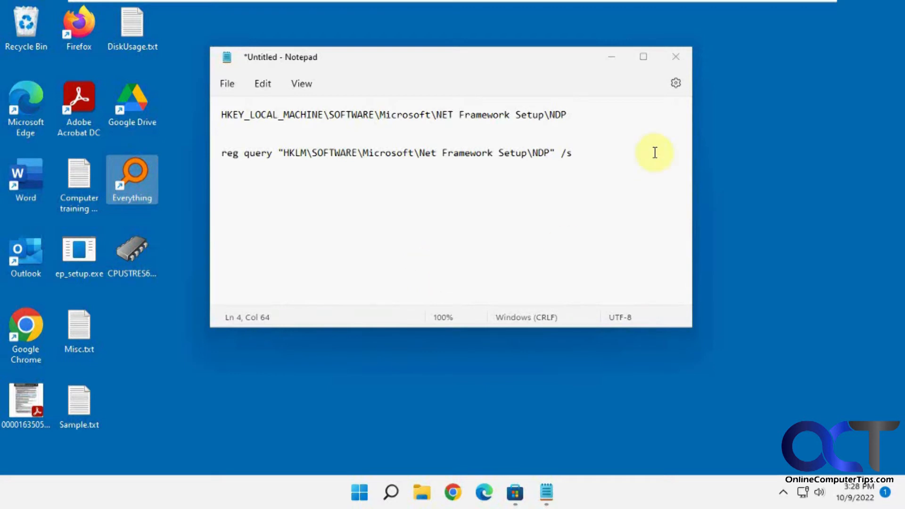
Step: Search the Start menu for 'regedit' to launch Registry Editor beside the notes
left_click(358, 493)
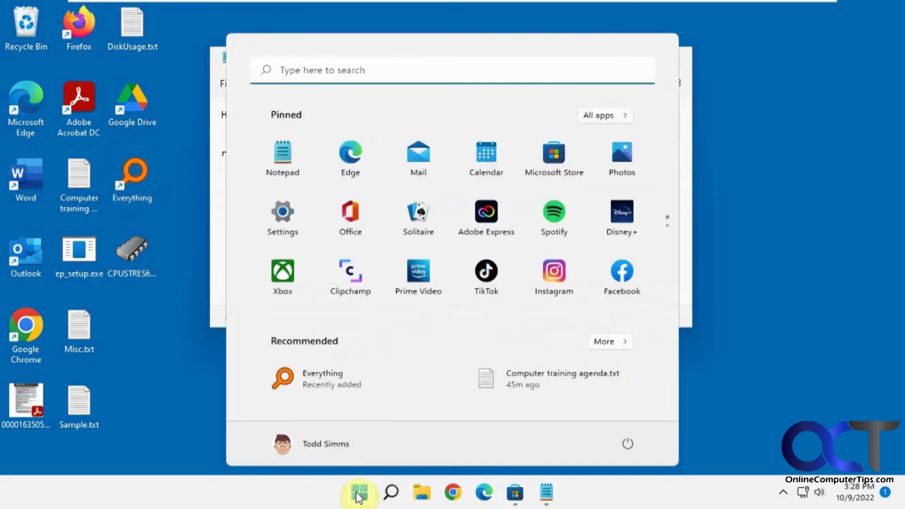
type("reged")
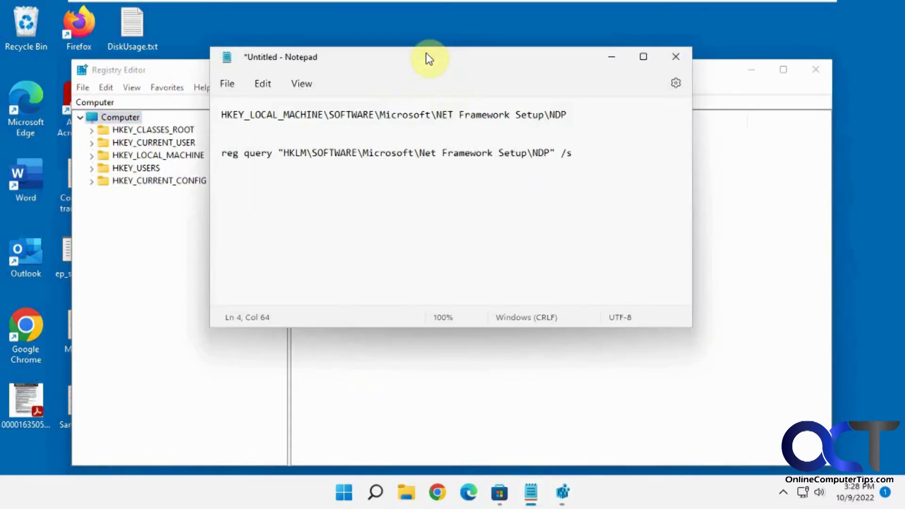
Step: Select the HKEY_LOCAL_MACHINE NET Framework Setup NDP path line in the notes
triple_click(393, 115)
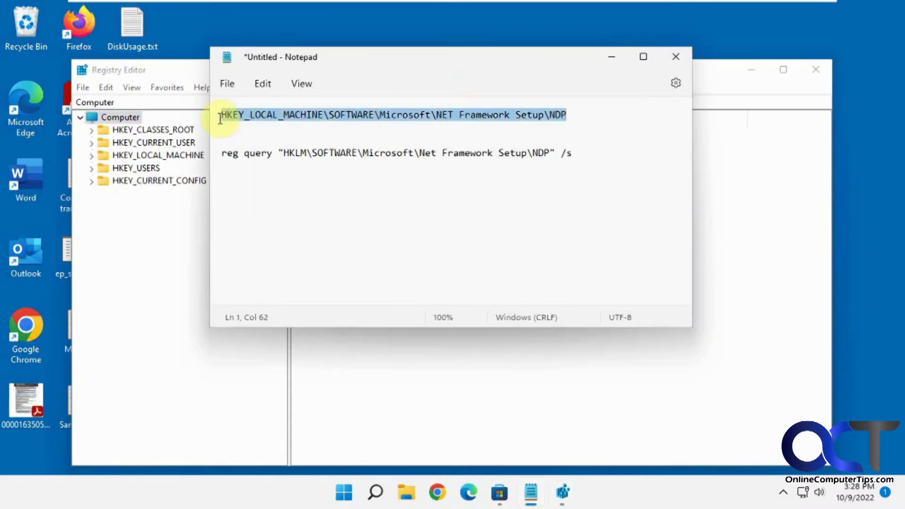
mouse_move(719, 119)
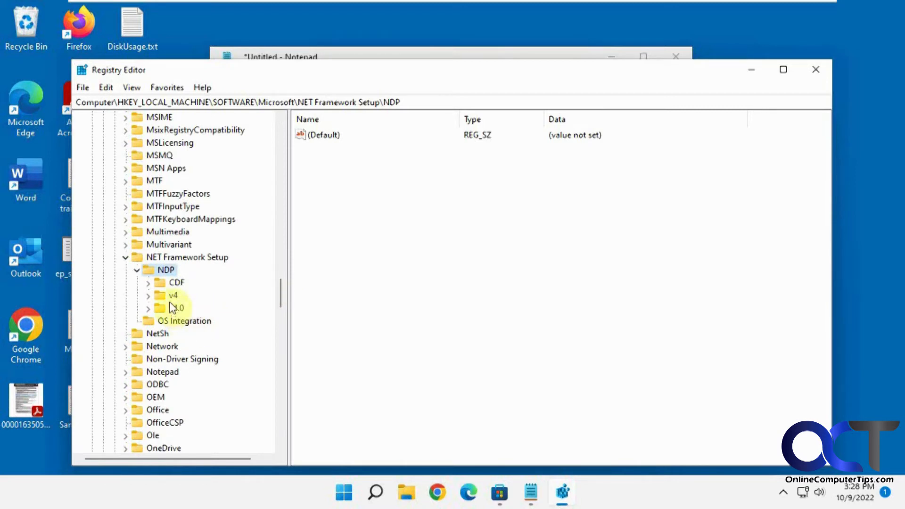
Step: View the v4 Client, v4.0 Client and v4 Full keys showing Version 4.8.04161, then return to the notes
left_click(149, 307)
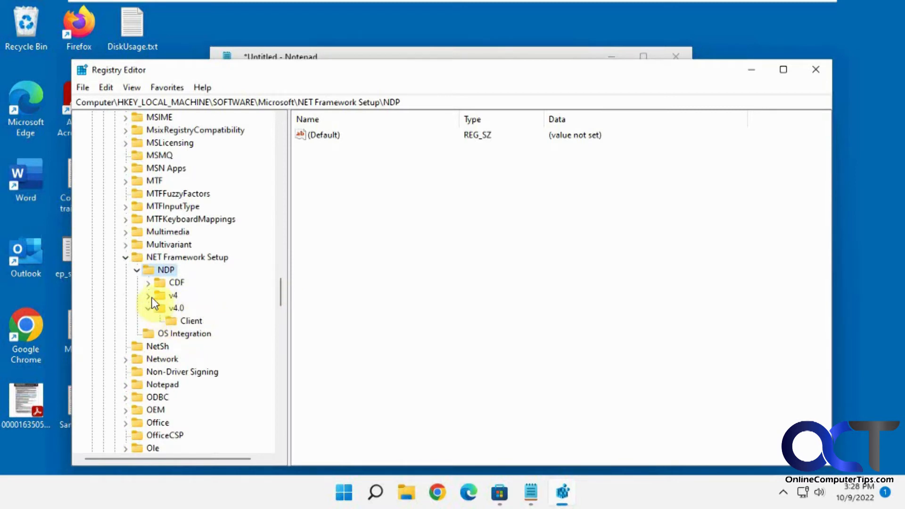
left_click(148, 295)
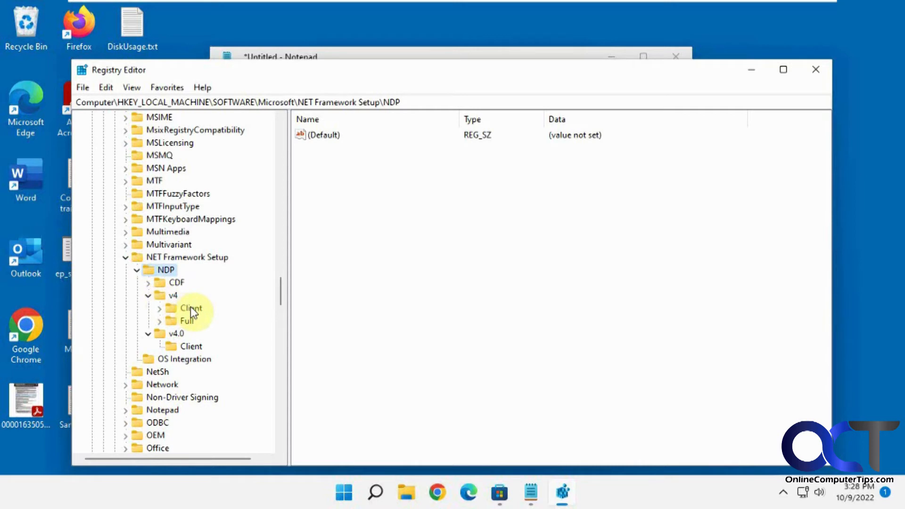
left_click(191, 307)
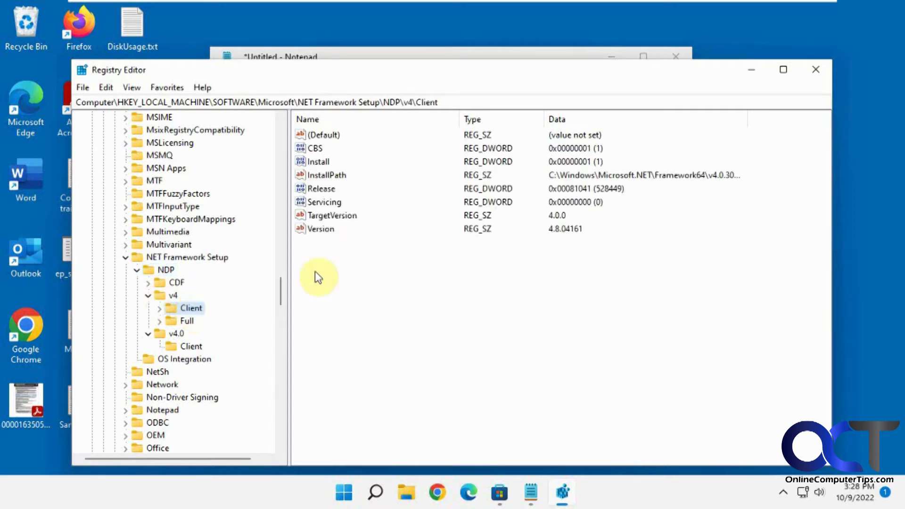
mouse_move(569, 236)
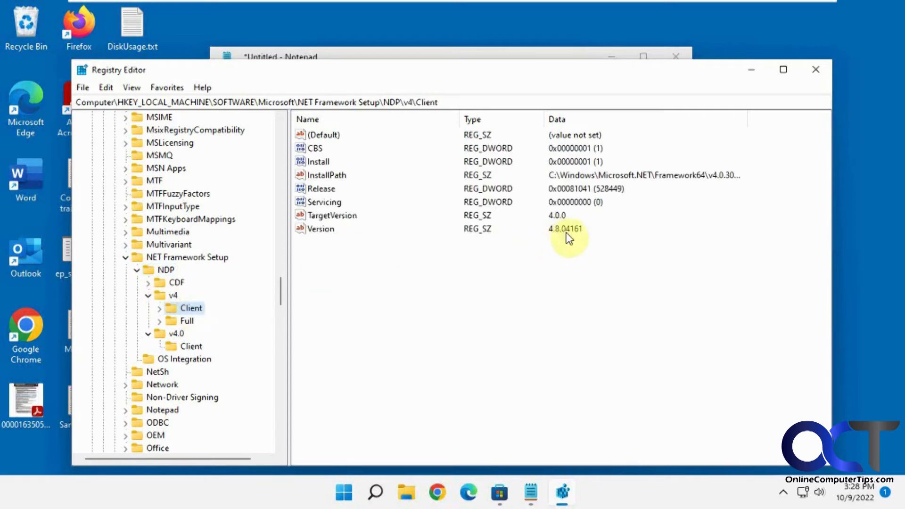
left_click(190, 346)
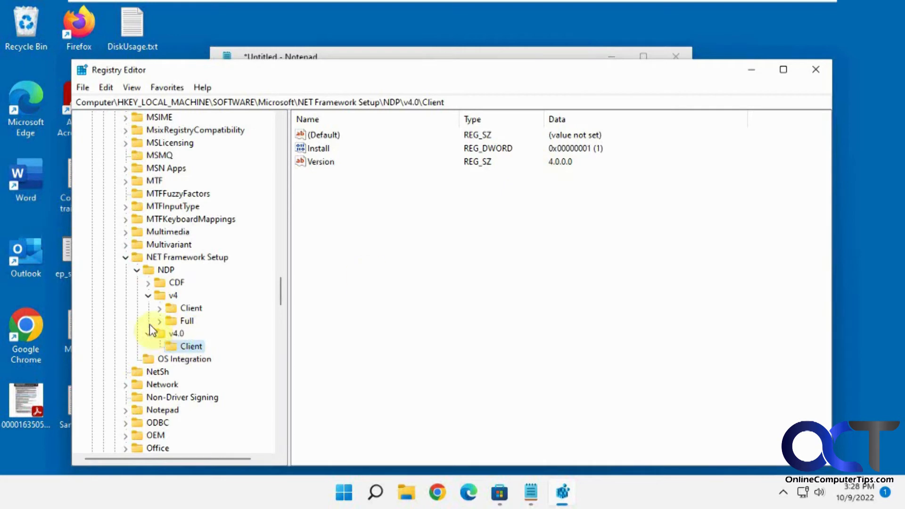
left_click(185, 320)
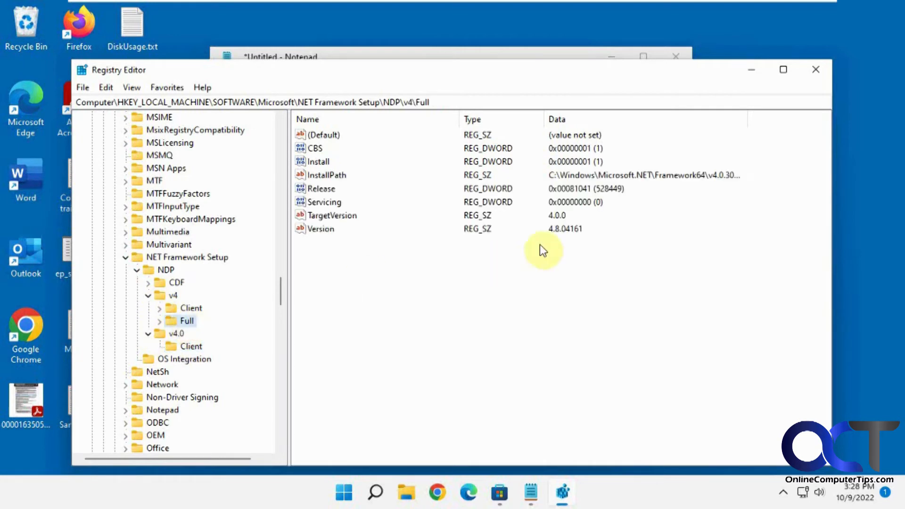
mouse_move(617, 225)
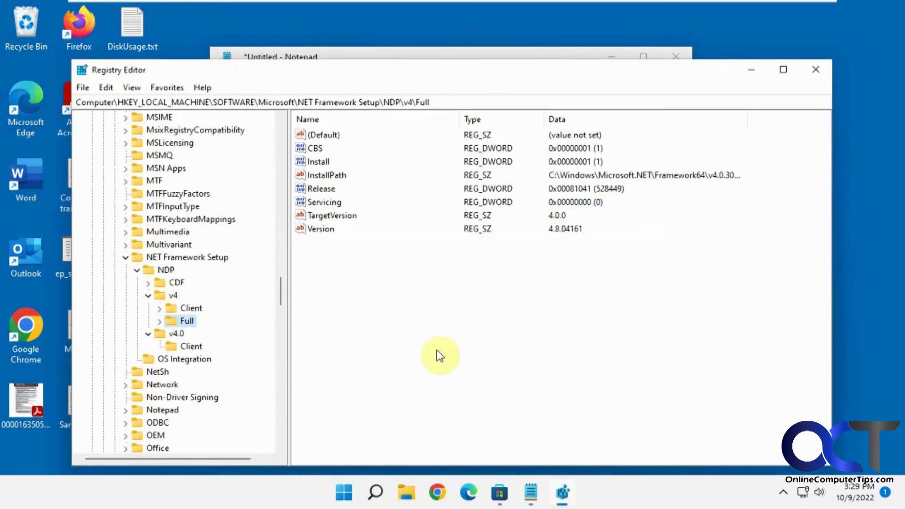
mouse_move(221, 333)
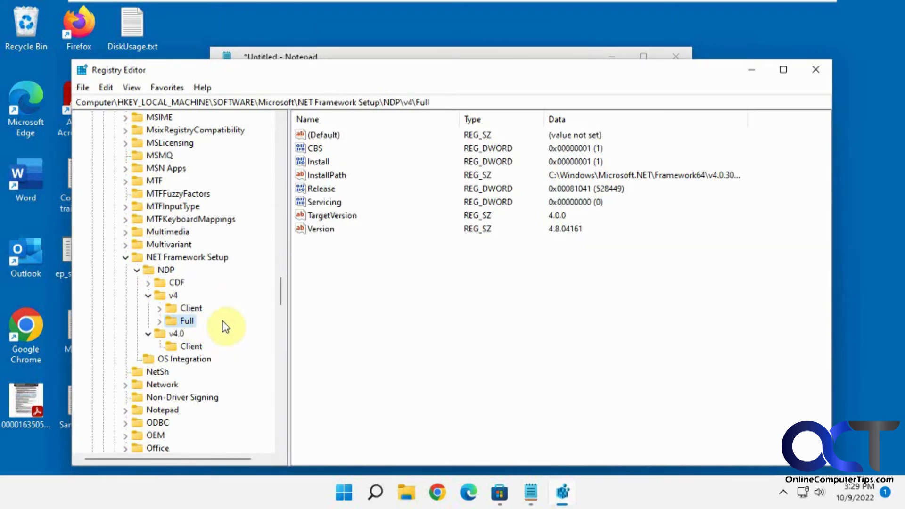
left_click(191, 307)
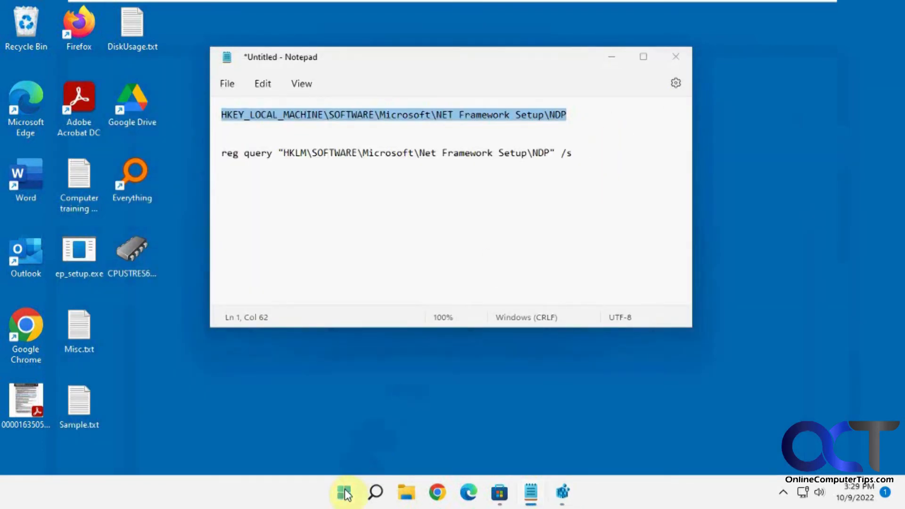
Step: Launch 'cmd' as administrator from Start and approve the UAC prompt
left_click(345, 492)
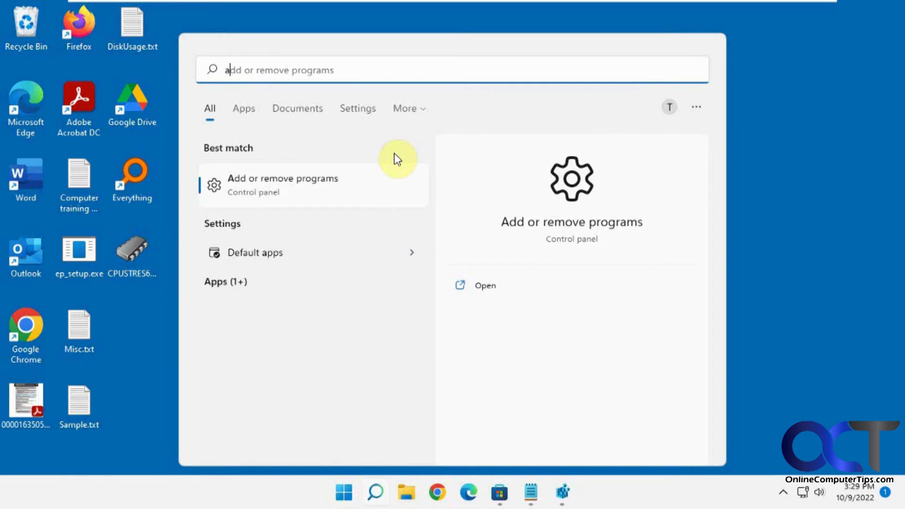
type("cmd")
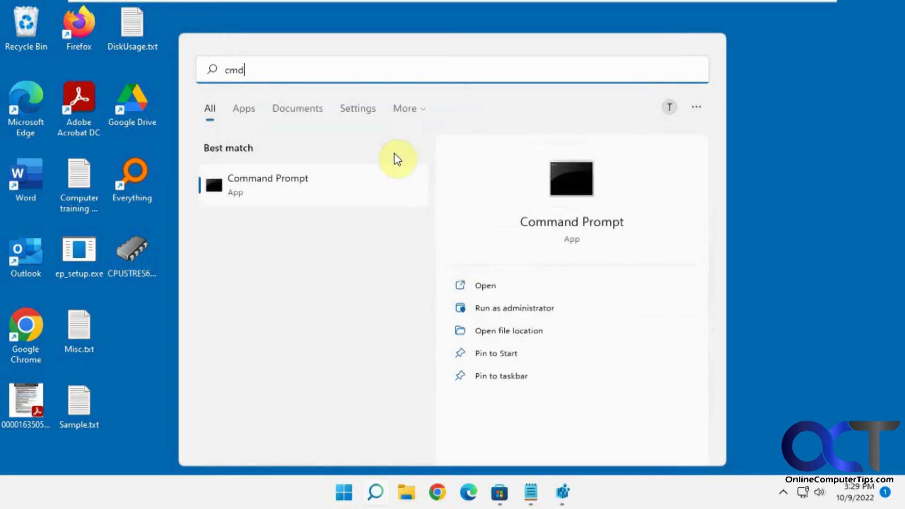
left_click(513, 307)
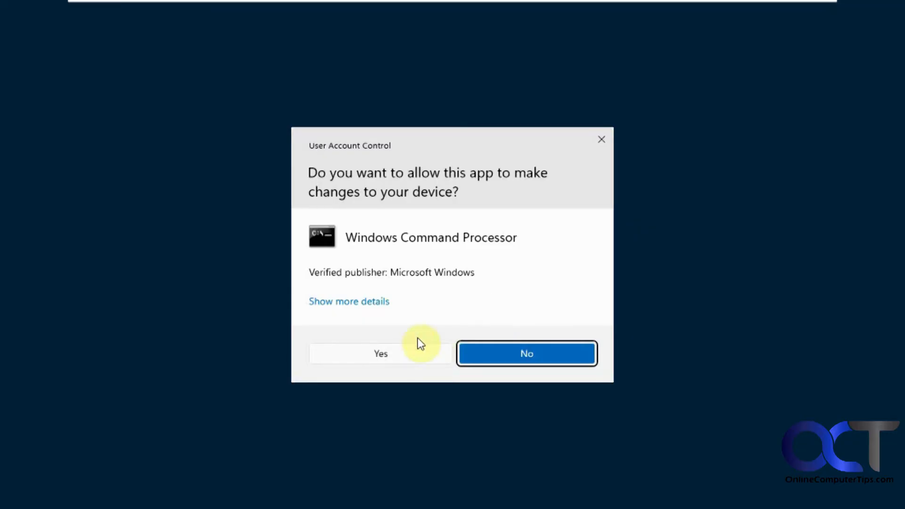
left_click(380, 353)
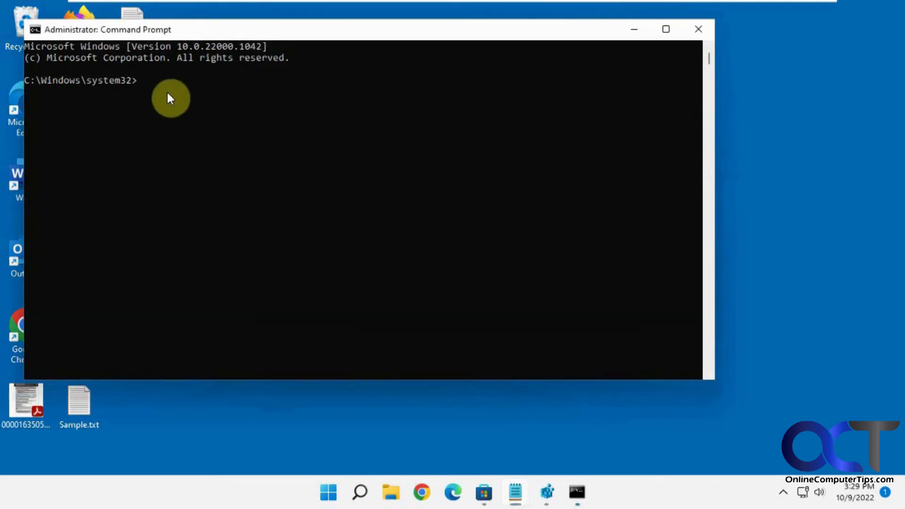
Step: Run reg query "HKLM\SOFTWARE\Microsoft\Net Framework Setup\NDP" /s to list v4 Full Version 4.8.04161
type("reg query \"HKLM\\SOFTWARE\\Microsoft\\Net Framework Setup\\NDP\" /s")
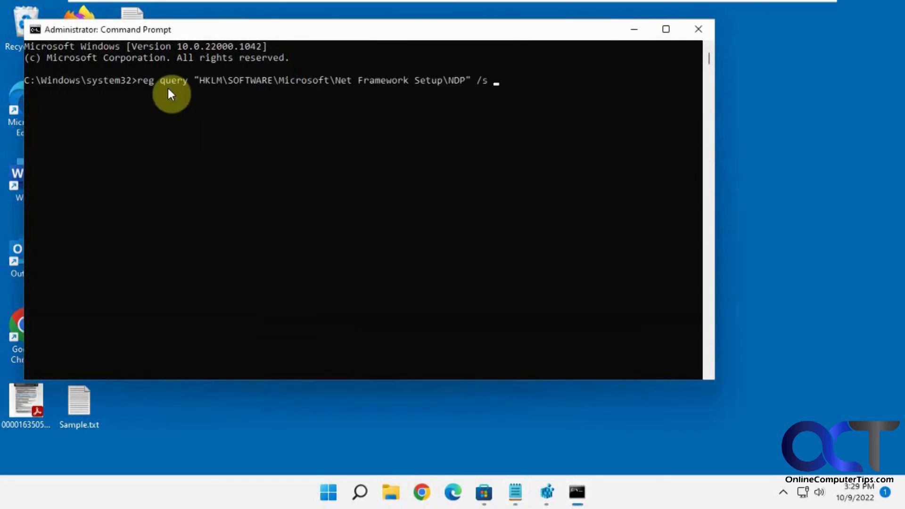
key("enter")
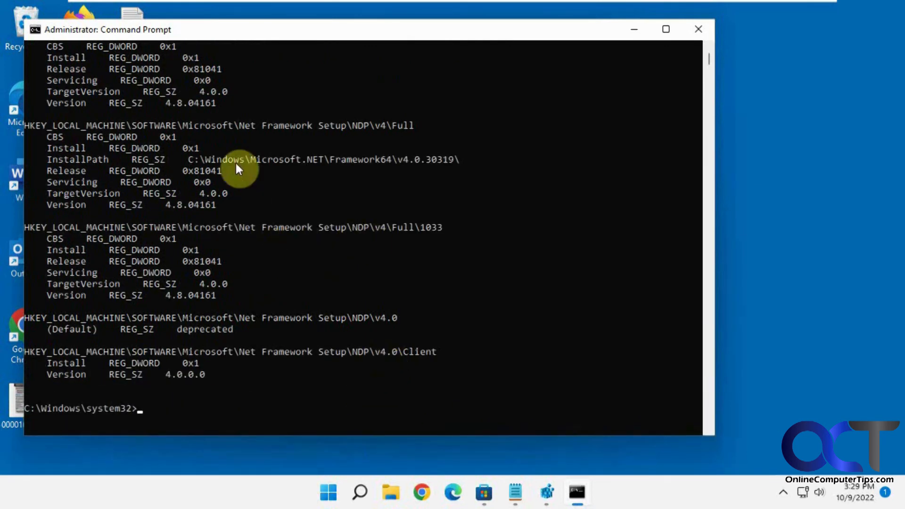
mouse_move(292, 184)
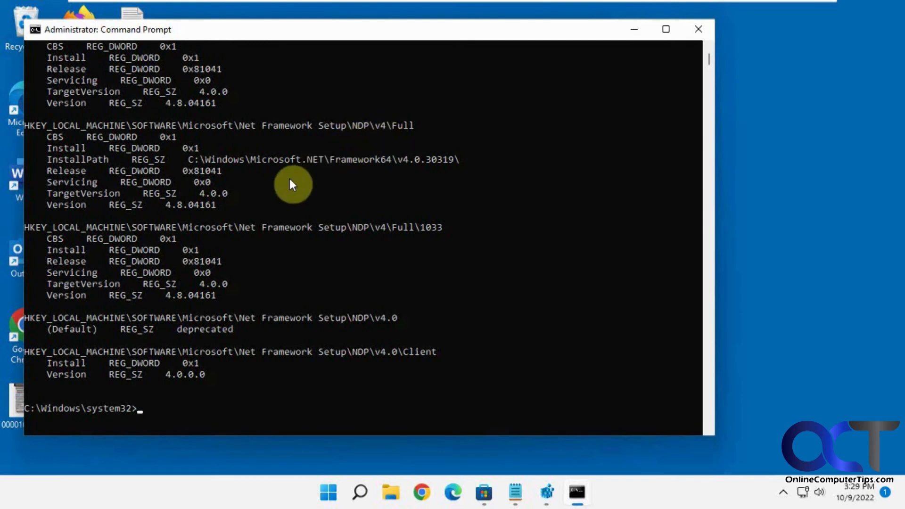
mouse_move(177, 212)
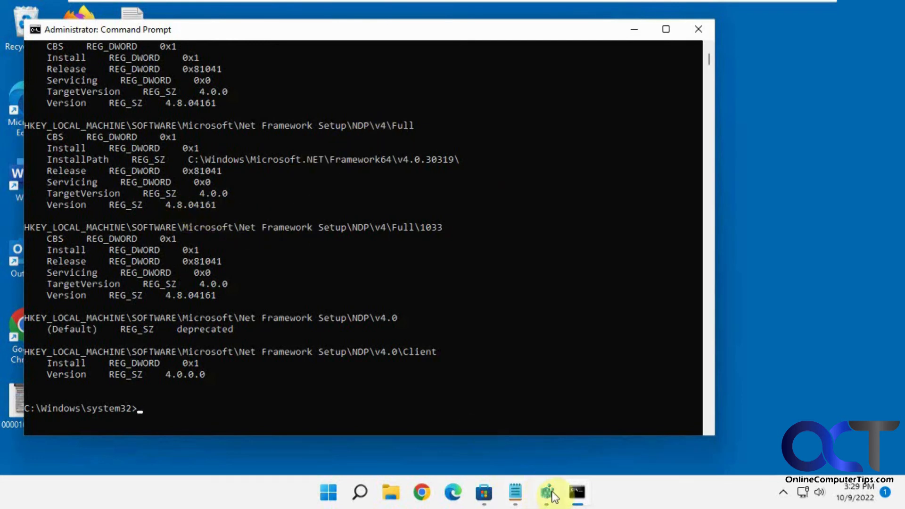
left_click(575, 493)
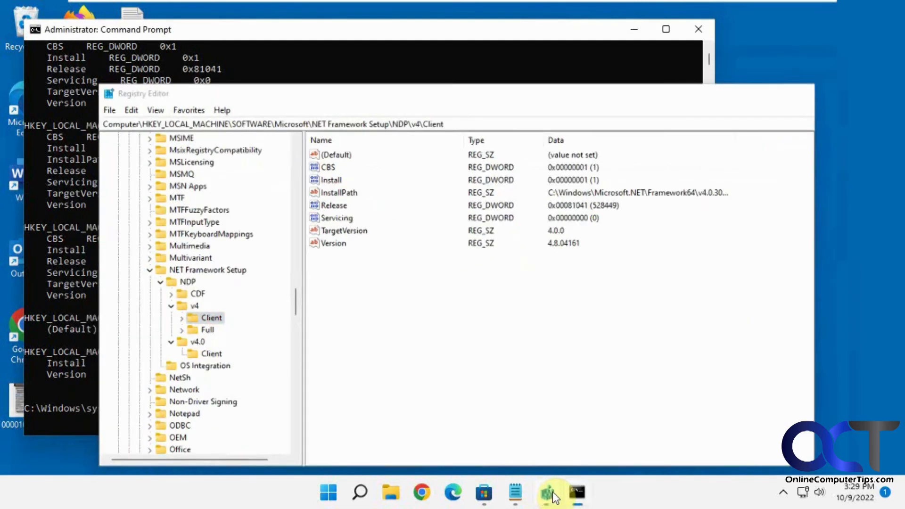
left_click(576, 493)
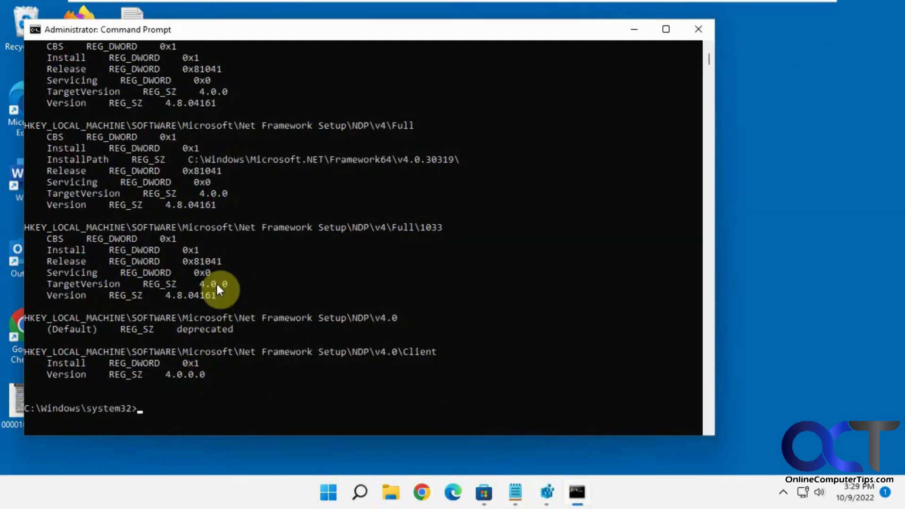
mouse_move(224, 274)
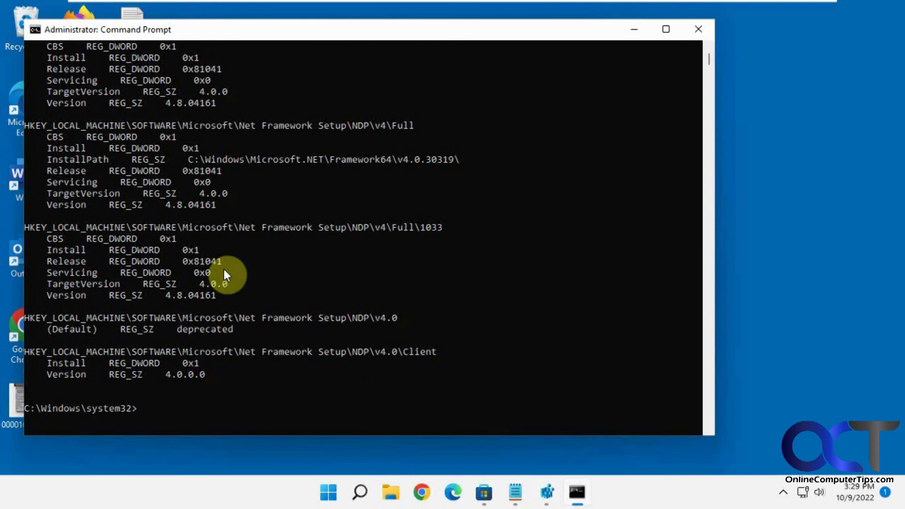
mouse_move(234, 227)
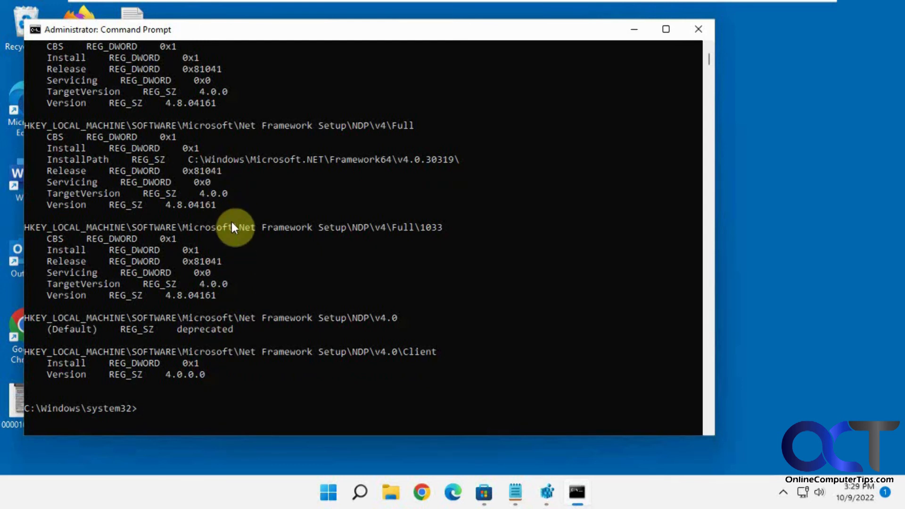